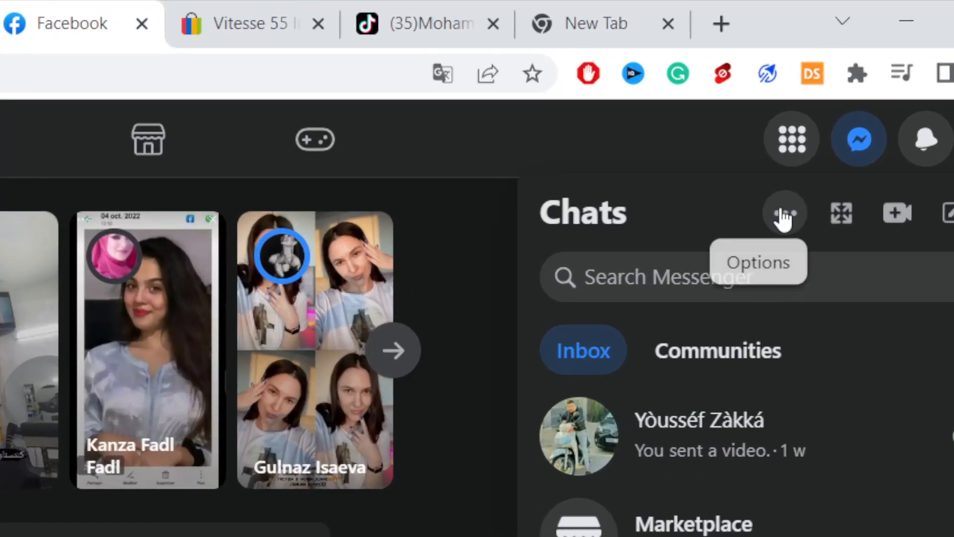
From the Chats panel options, open the Active Status settings, currently reading ON.
click(785, 211)
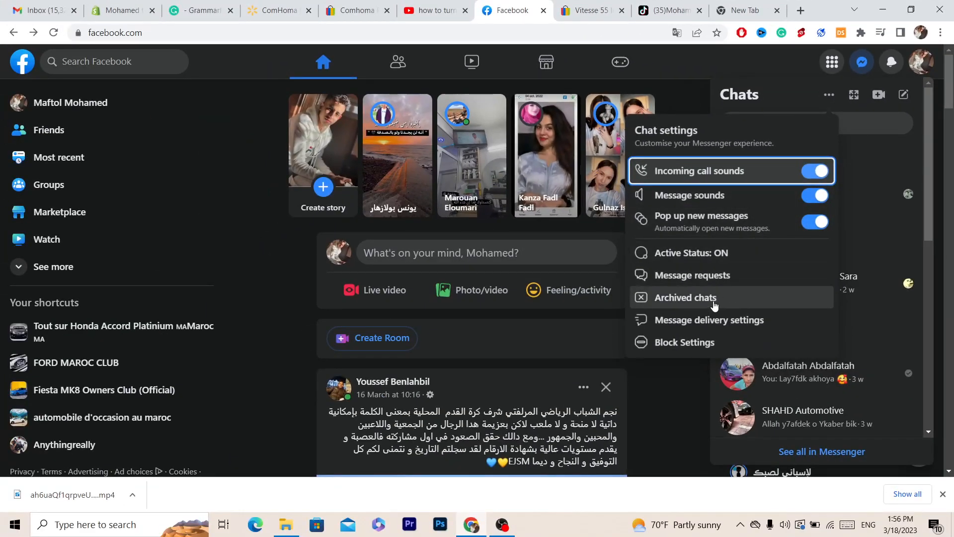
mouse_move(691, 253)
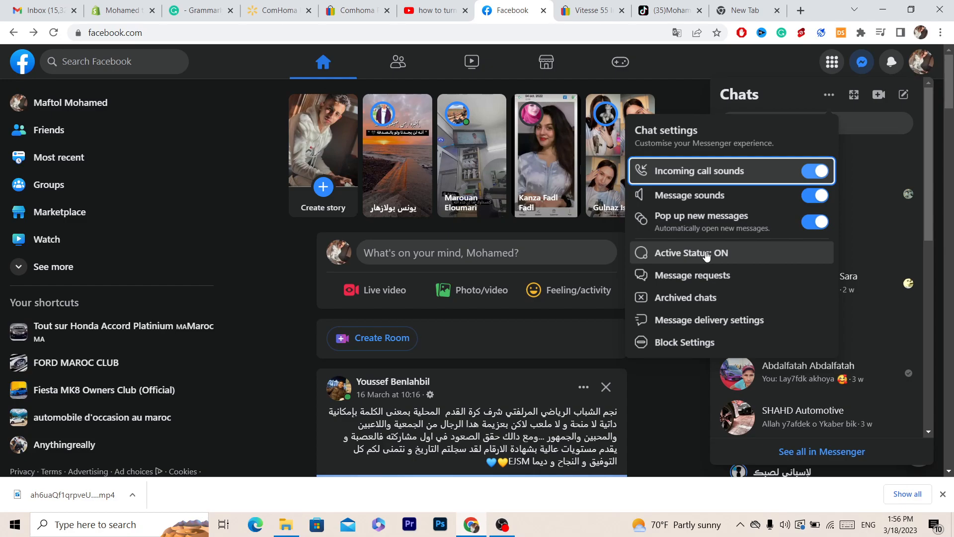
click(691, 252)
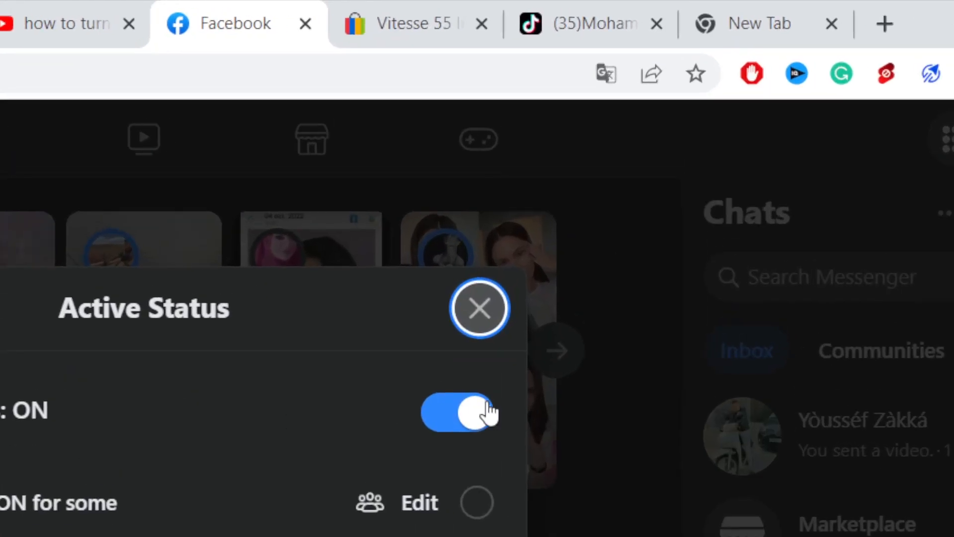
Switch Active Status off, save it, and return to the chat settings list showing OFF.
click(459, 413)
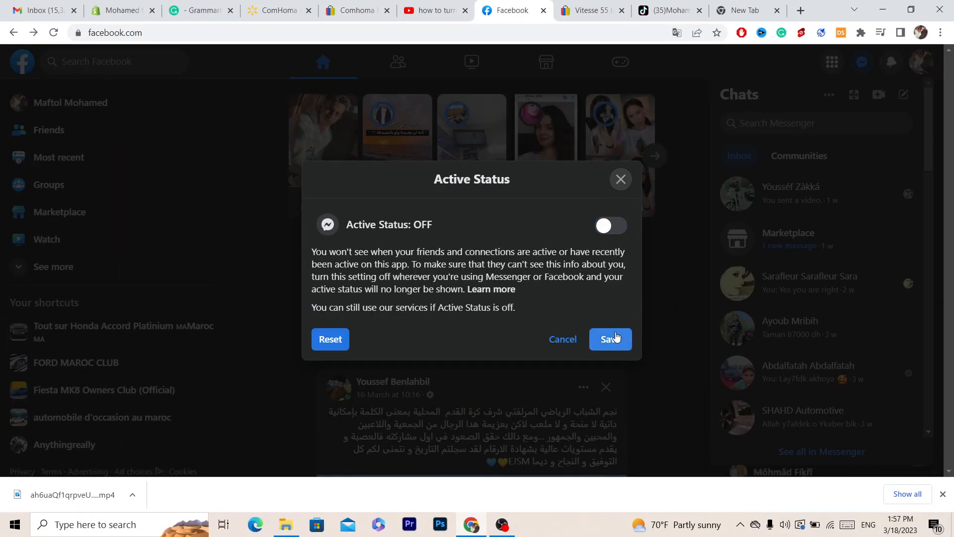
click(610, 339)
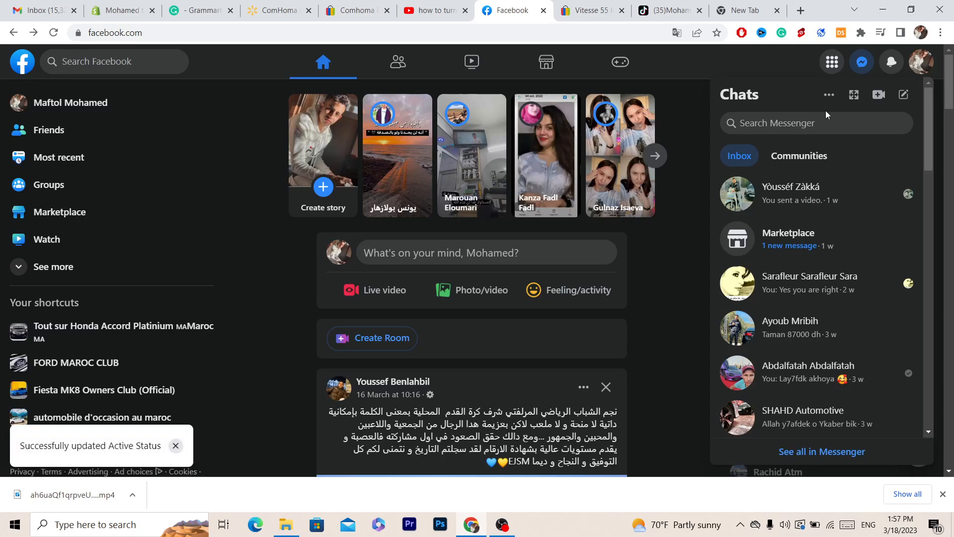
click(828, 95)
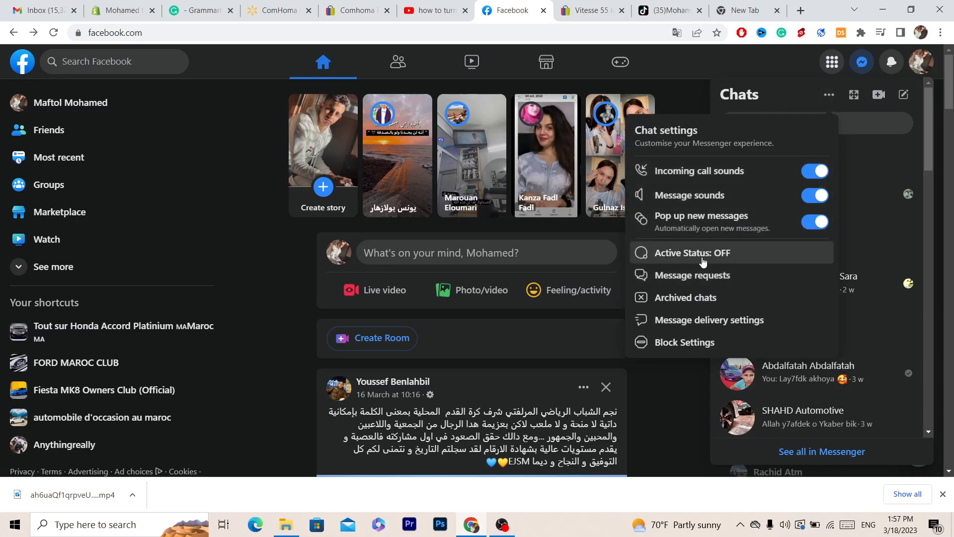
Switch Active Status back on to reveal the ON for some / OFF for some options, then save.
click(692, 252)
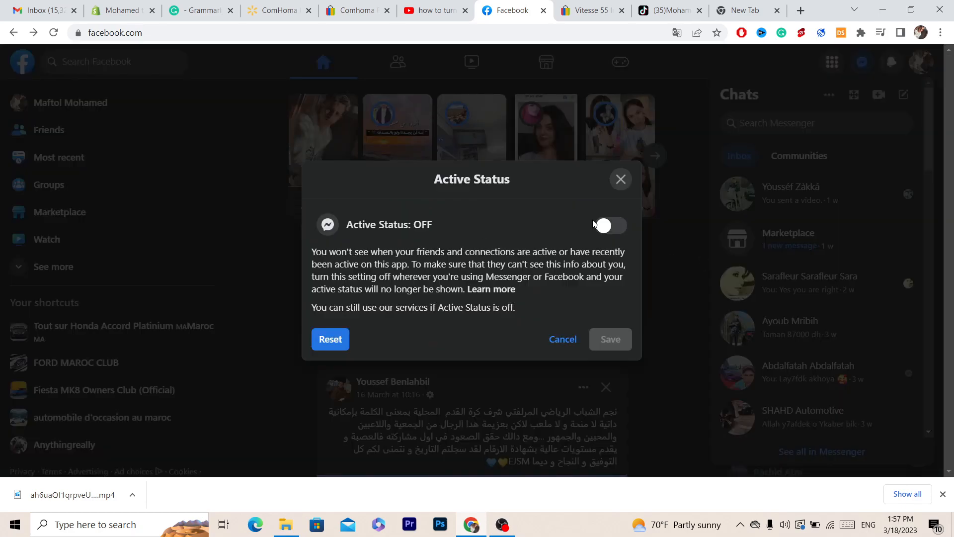
click(608, 226)
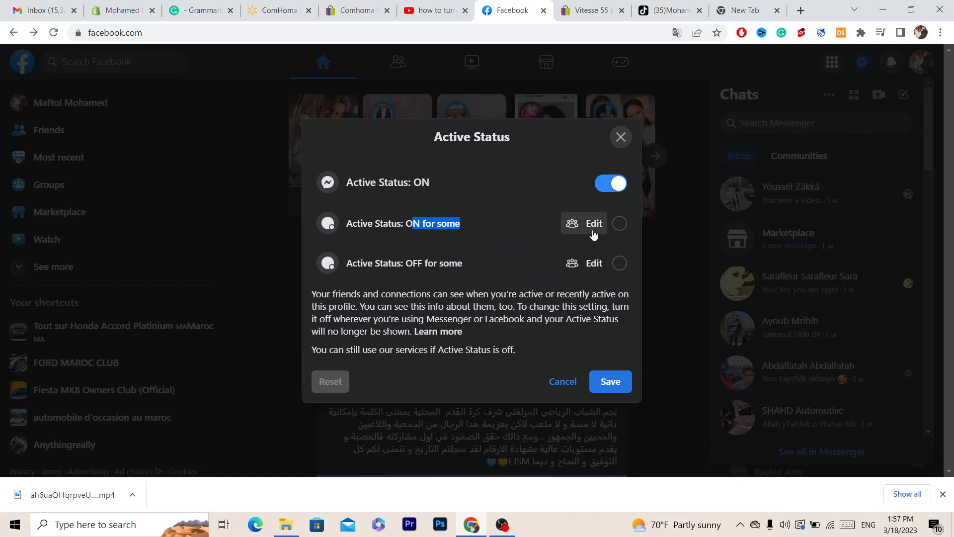
click(584, 223)
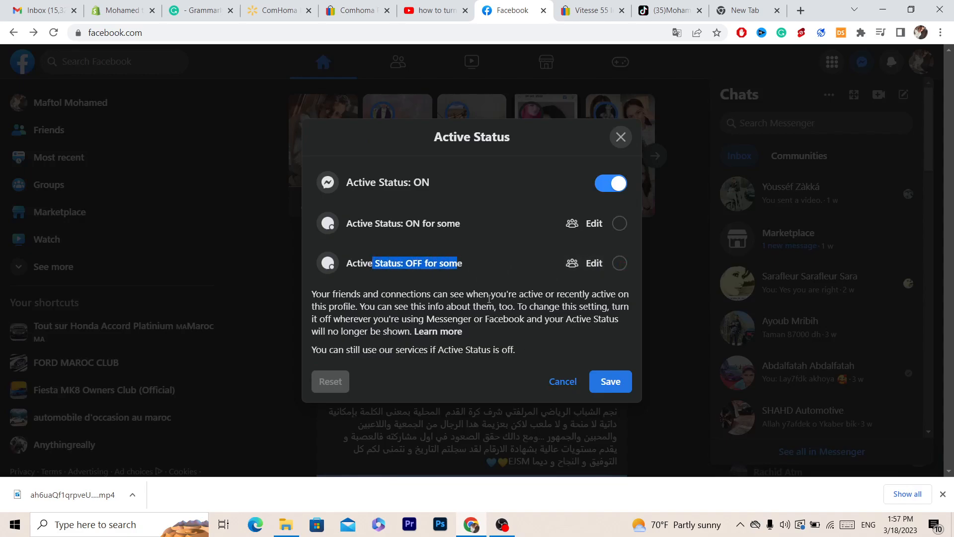
click(470, 262)
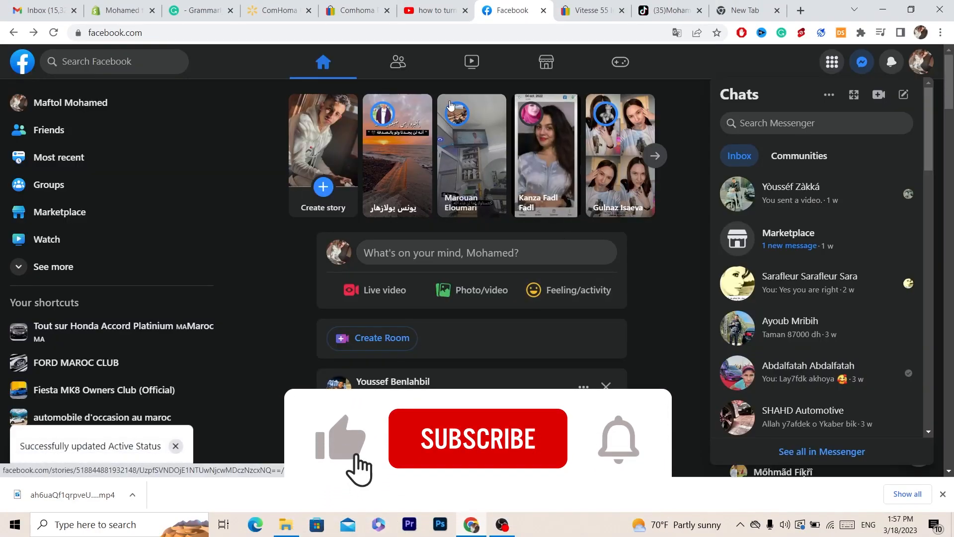
click(477, 439)
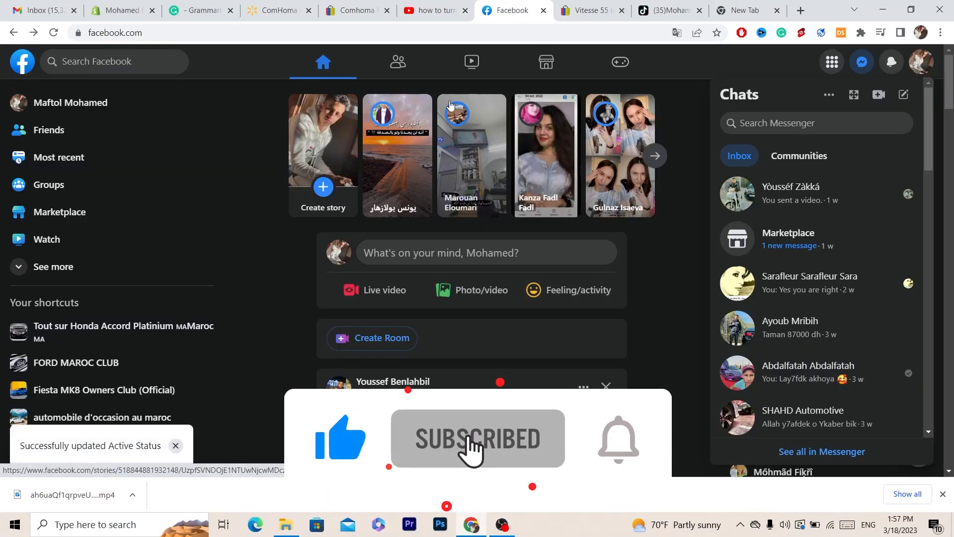